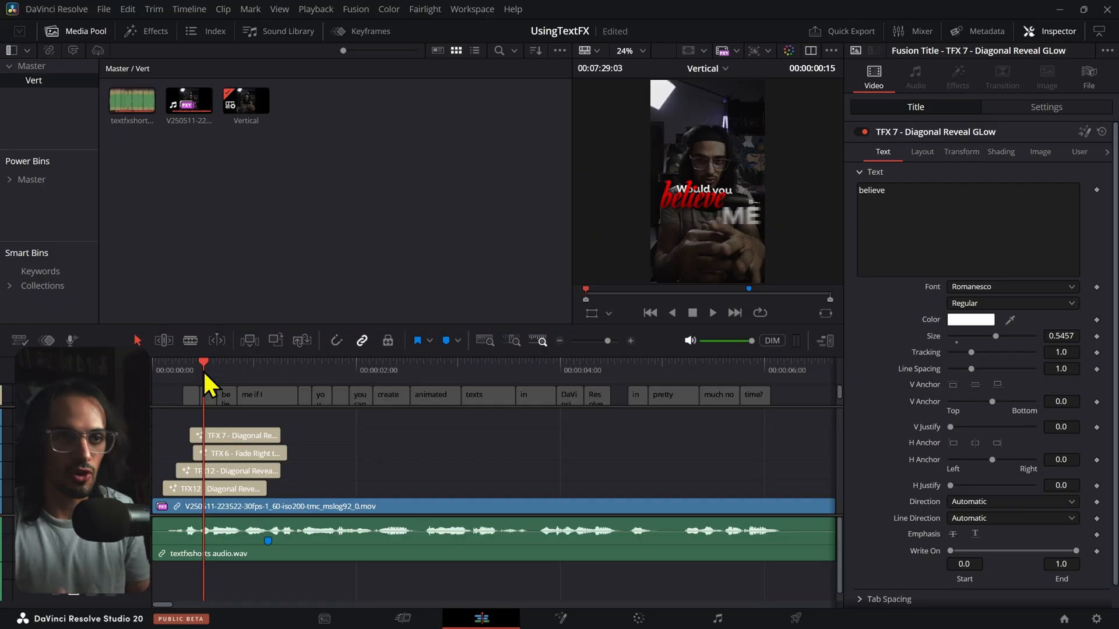
mouse_move(371, 457)
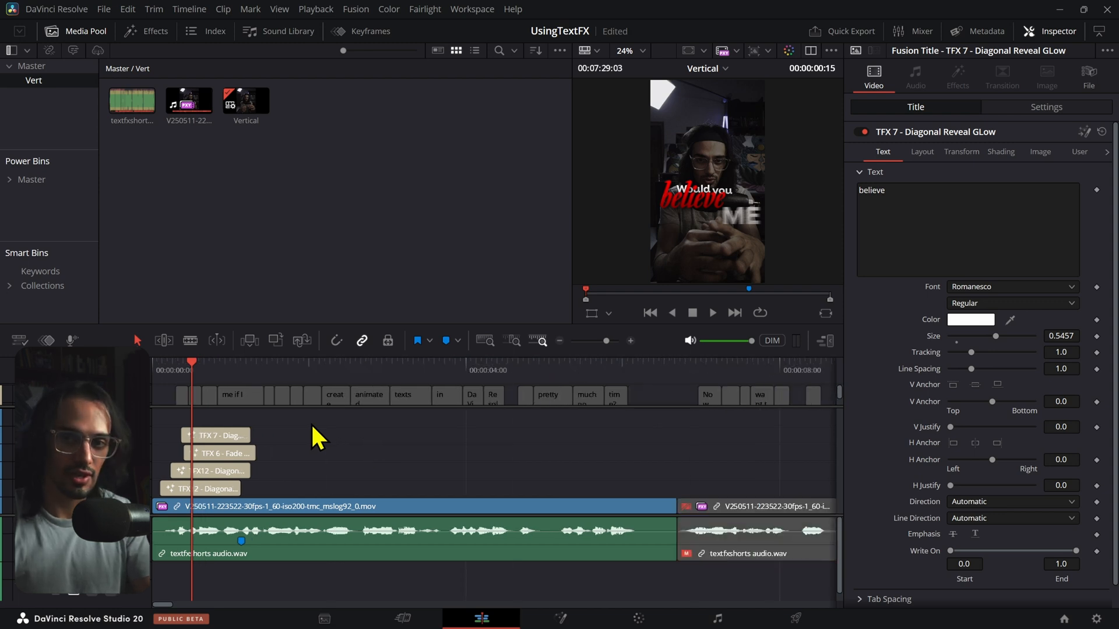
Step: Review the Playback menu's Render Cache setting, then check the Timeline Playback Resolution choices
click(315, 10)
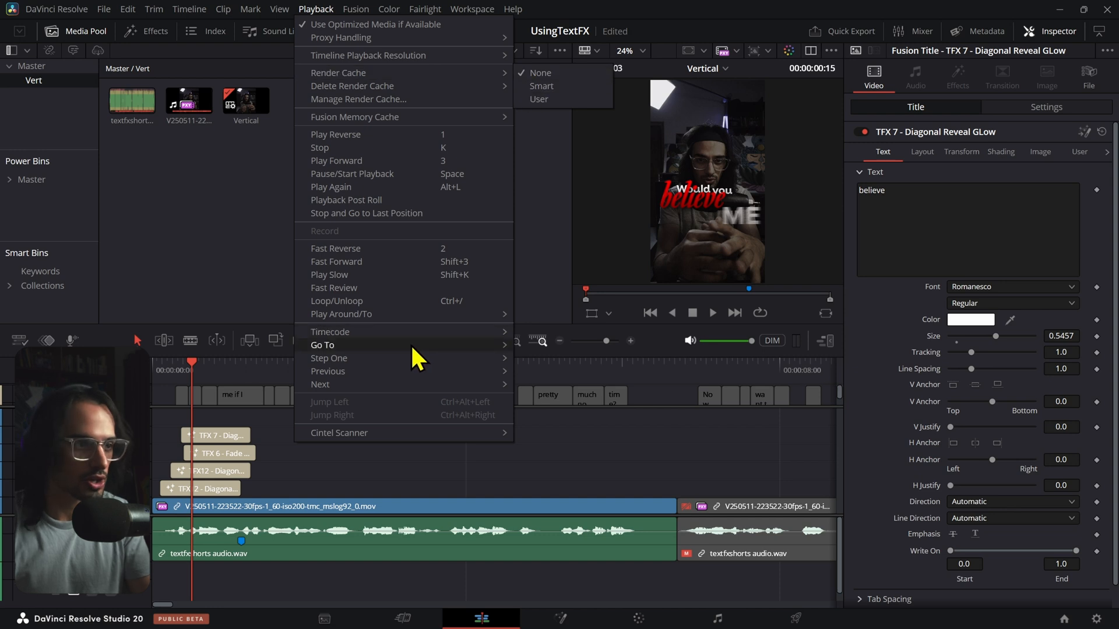
click(311, 418)
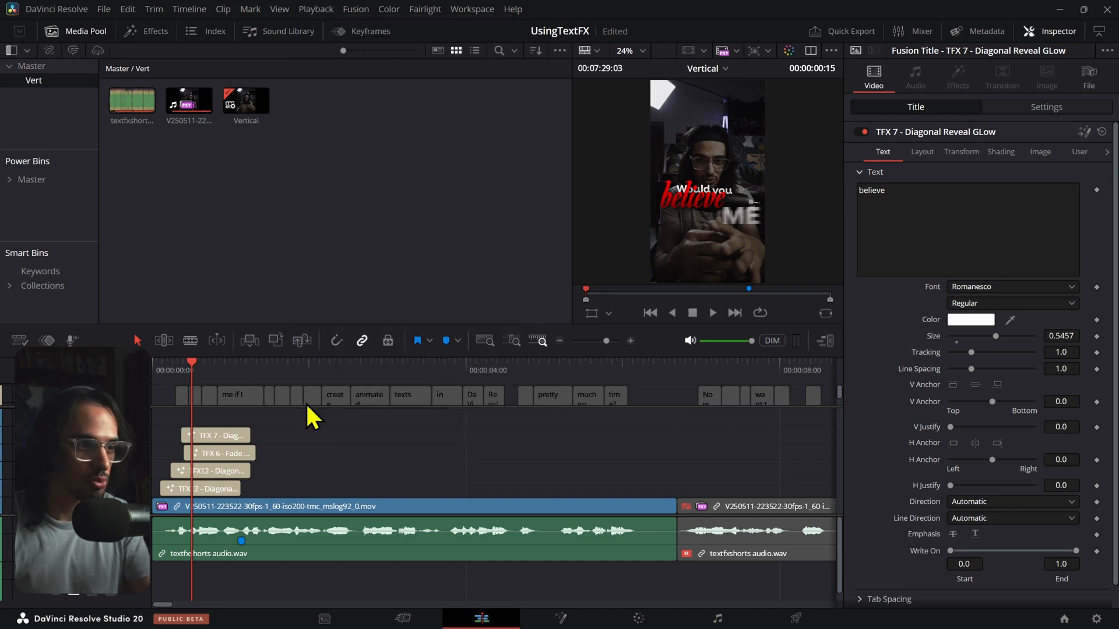
mouse_move(414, 14)
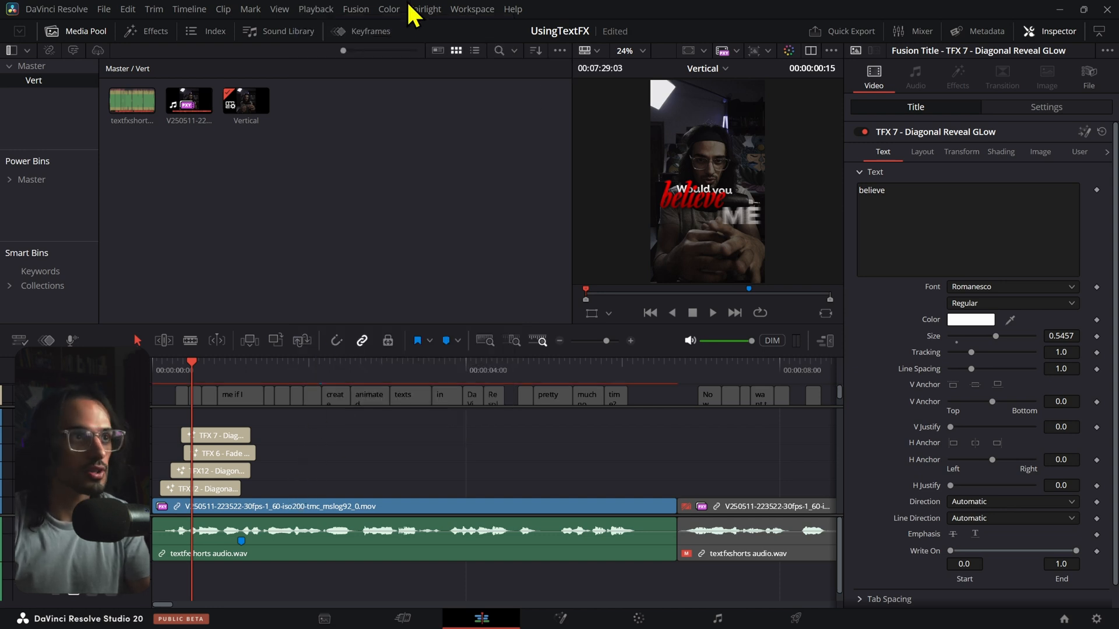
click(316, 10)
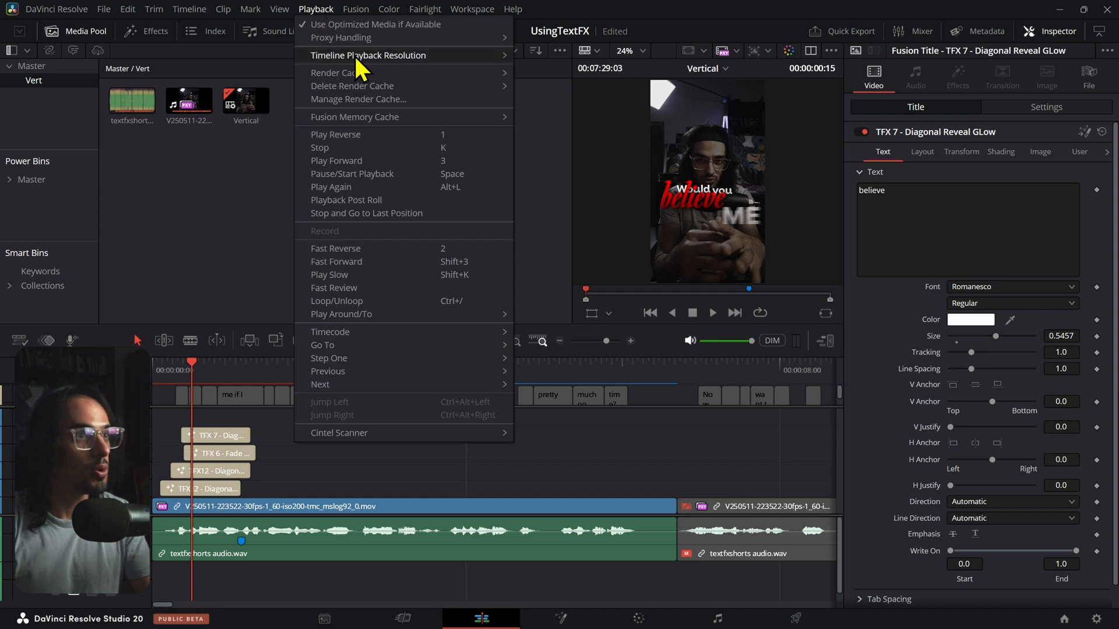
click(337, 72)
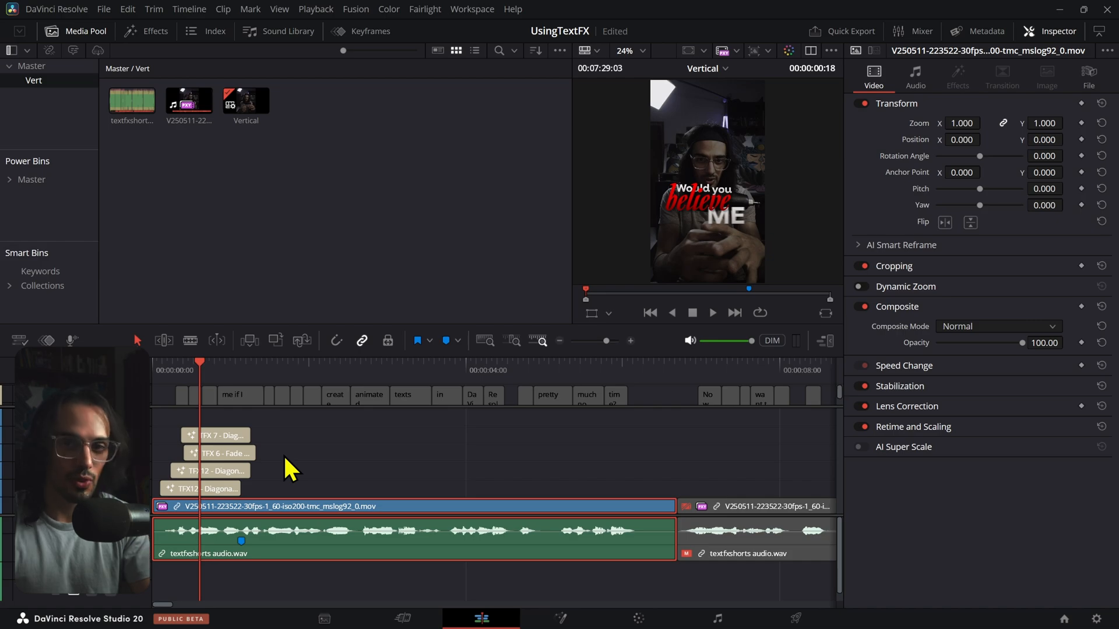
click(211, 488)
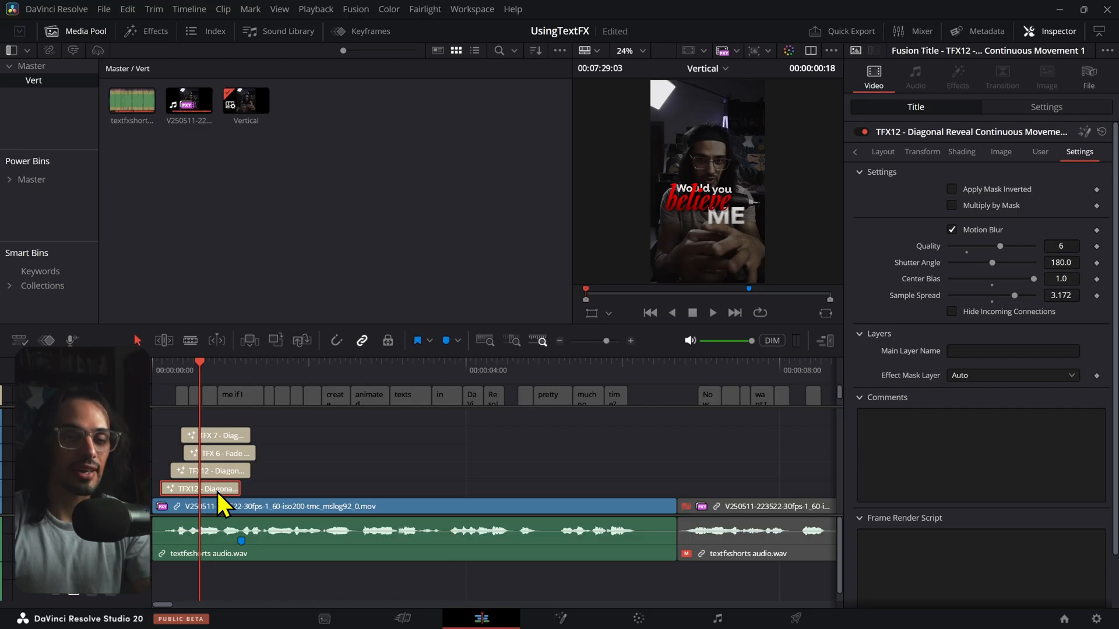
mouse_move(963, 246)
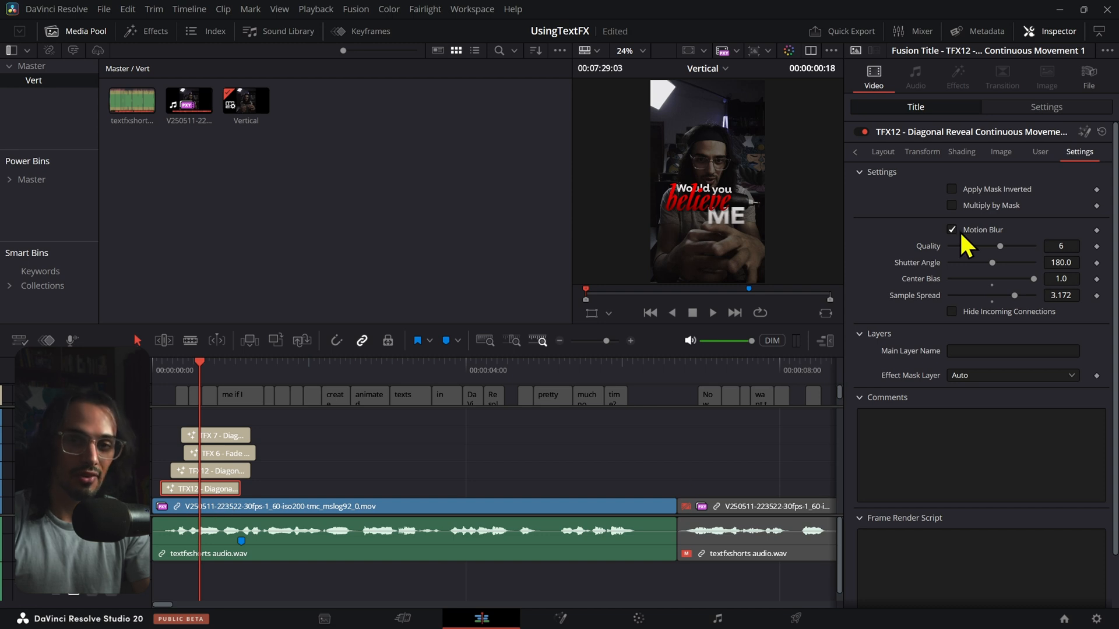
mouse_move(236, 403)
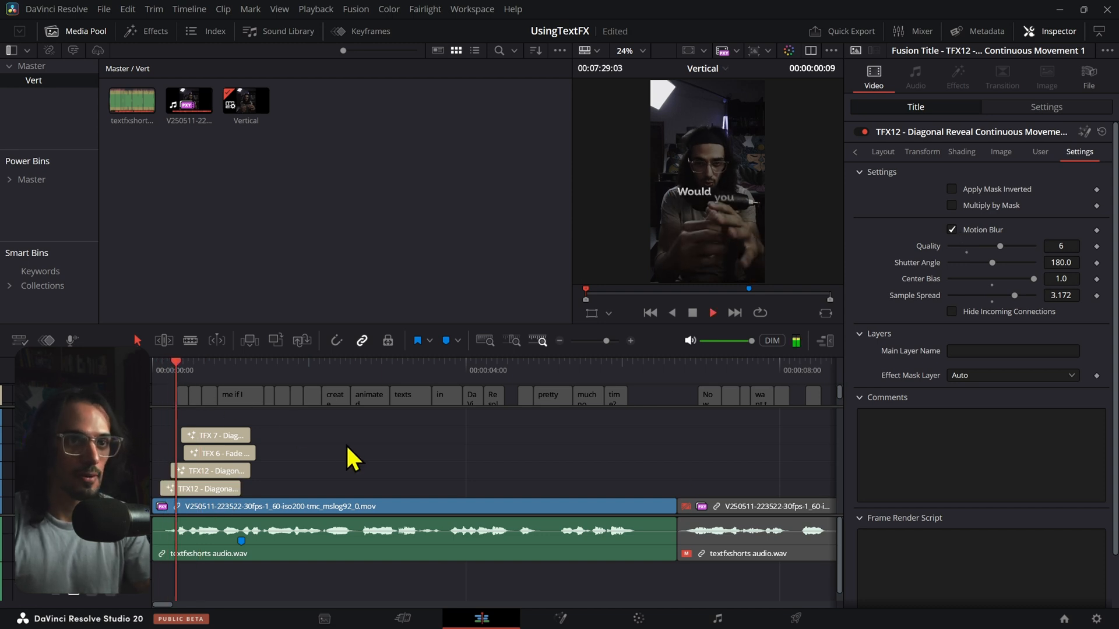
Step: Select the TFX 7 title after playback to show its text properties
click(216, 435)
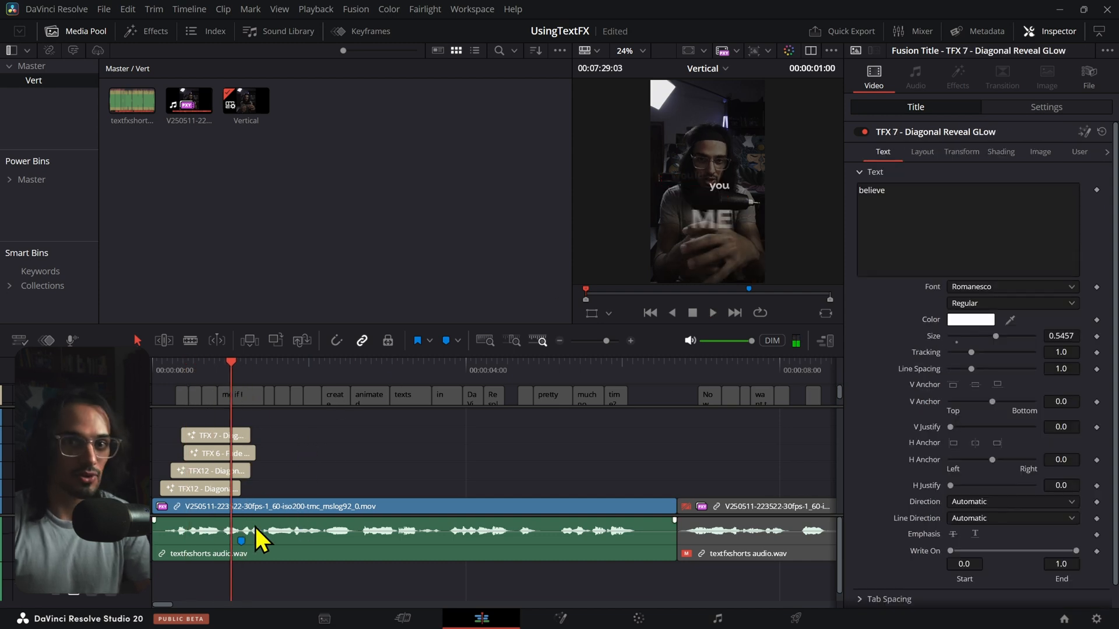
mouse_move(235, 477)
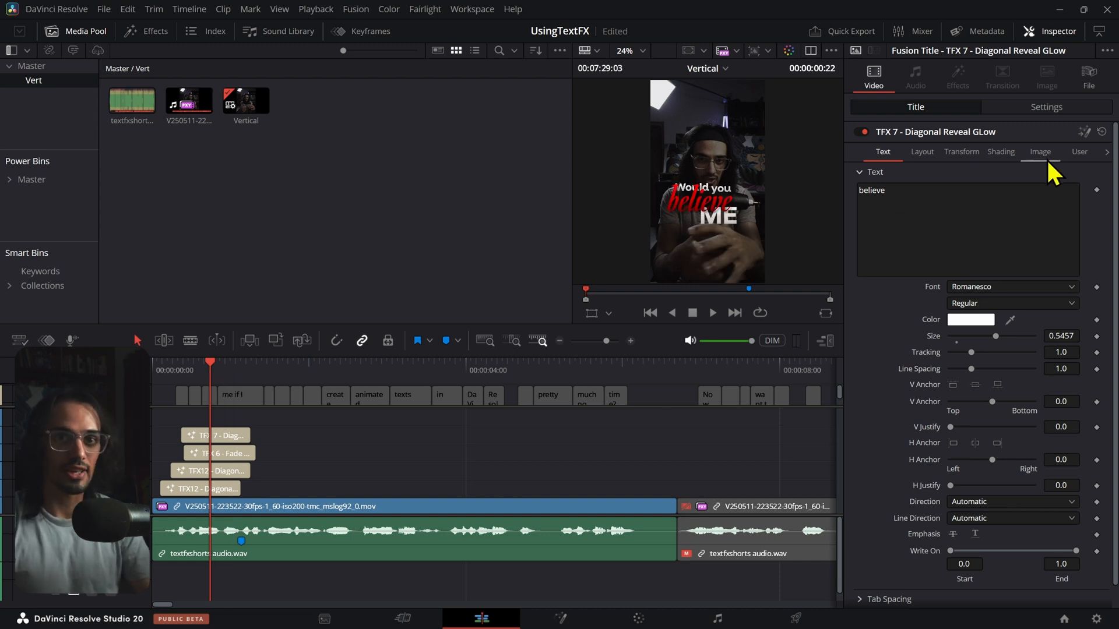
Step: Disable Motion Blur in the TFX12 title's Settings
click(207, 489)
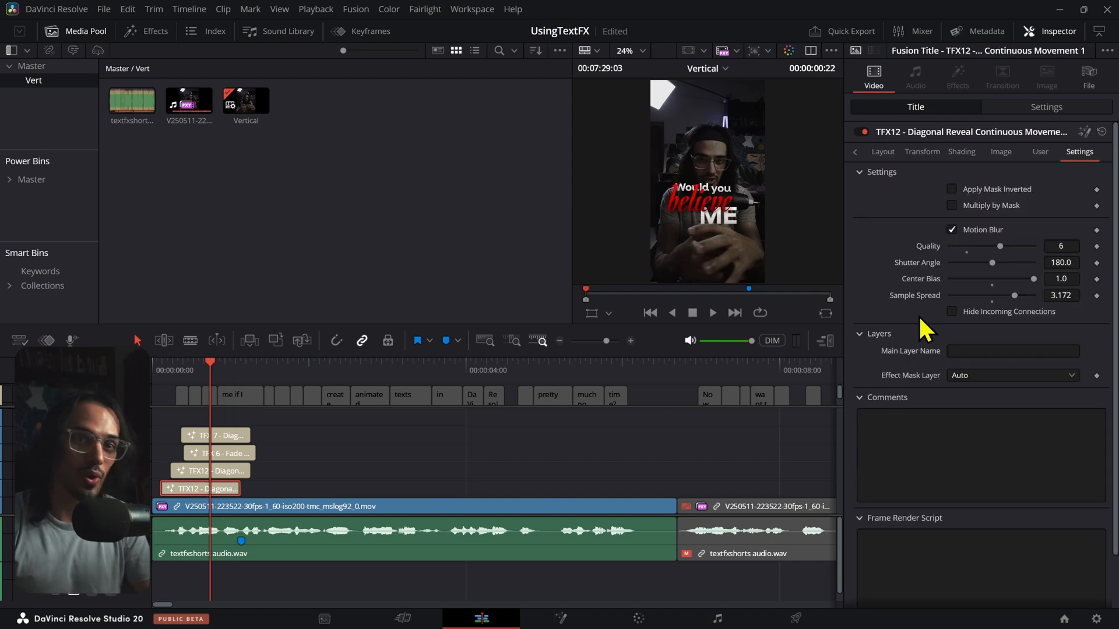
click(952, 229)
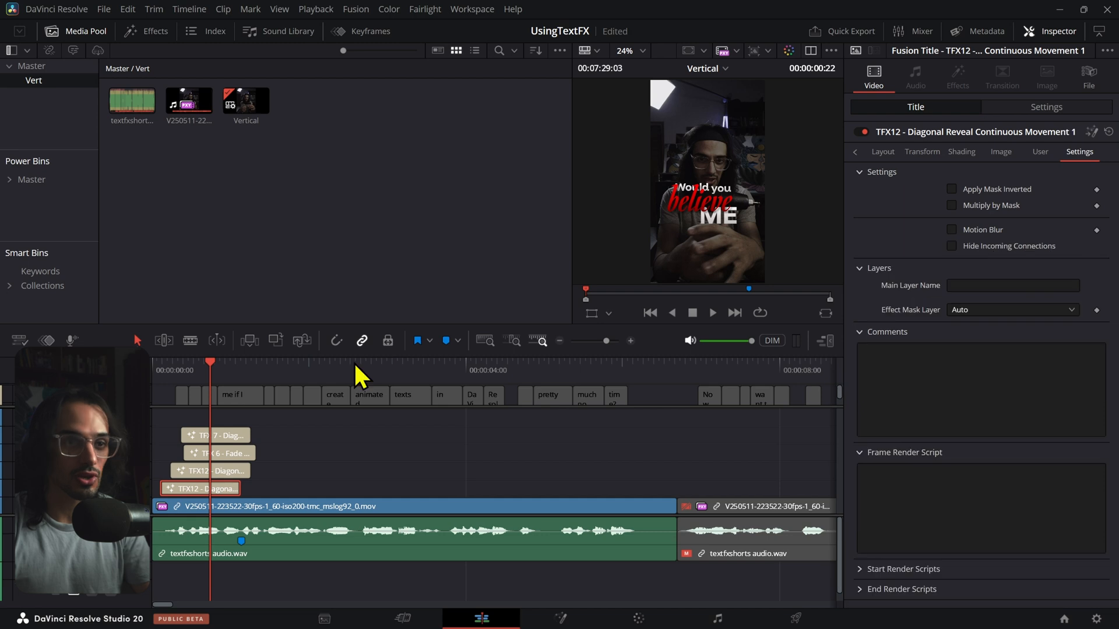
Step: Select the TFX 7 title and disable Motion Blur in its Settings
click(219, 453)
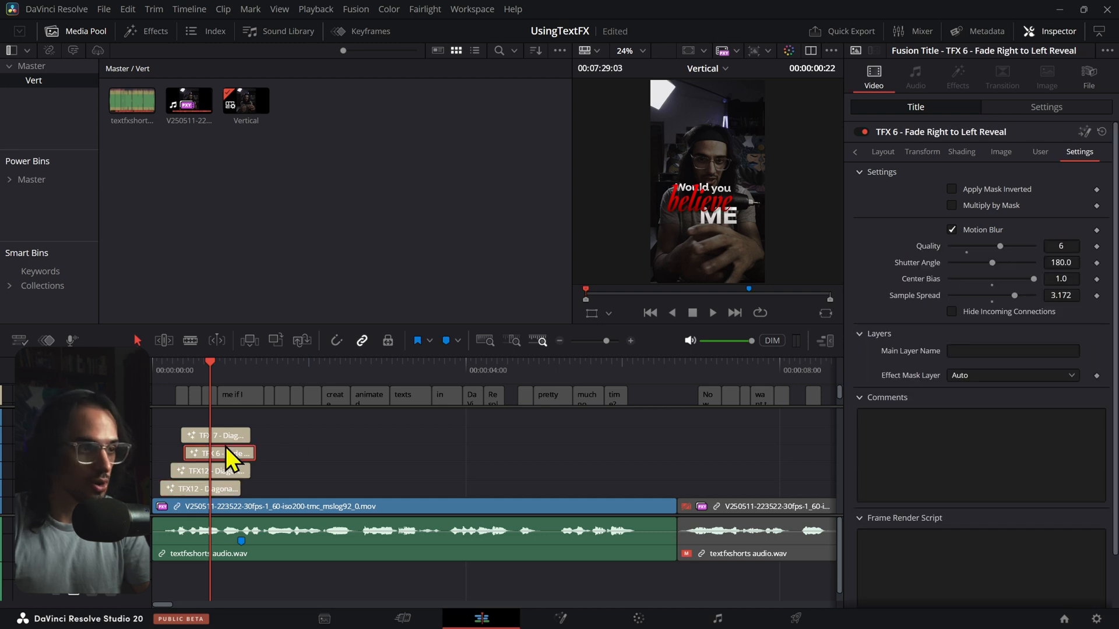
click(218, 435)
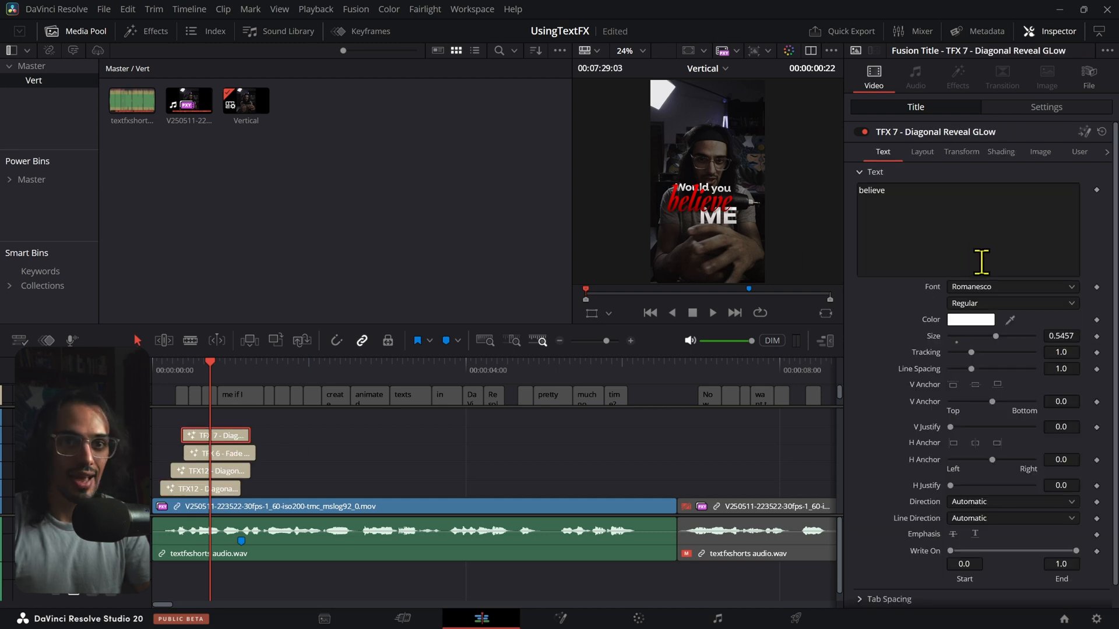
click(1040, 152)
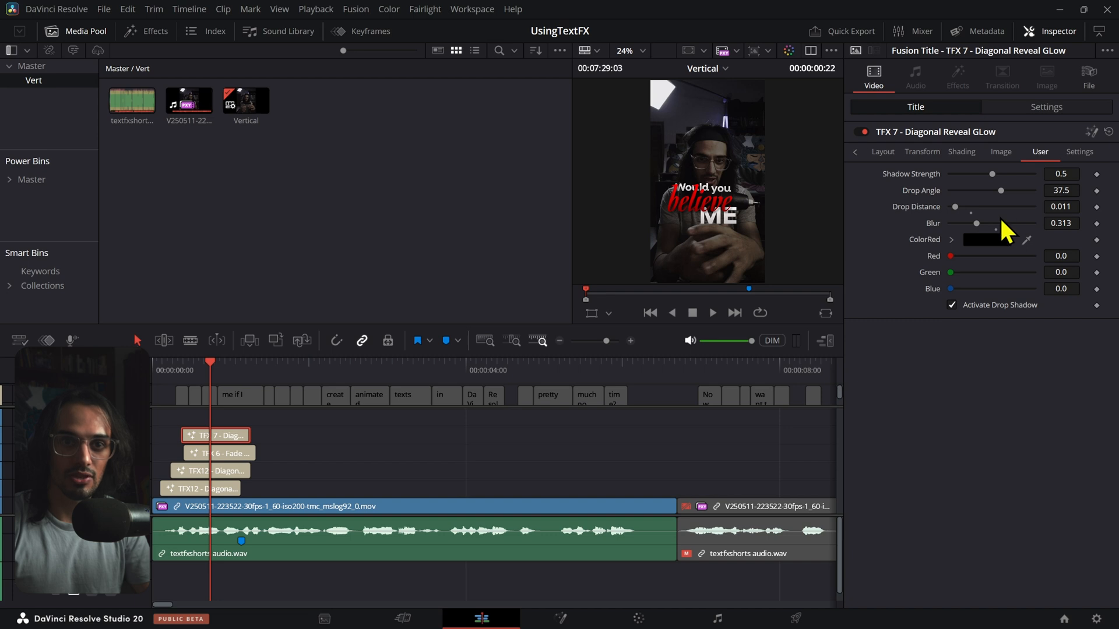
click(1078, 152)
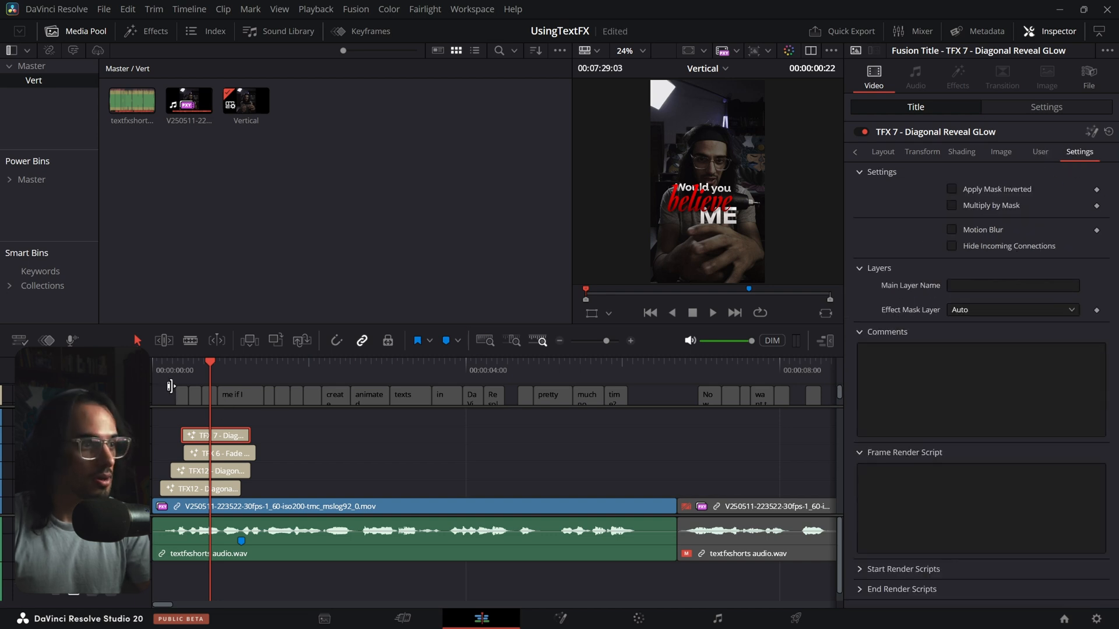